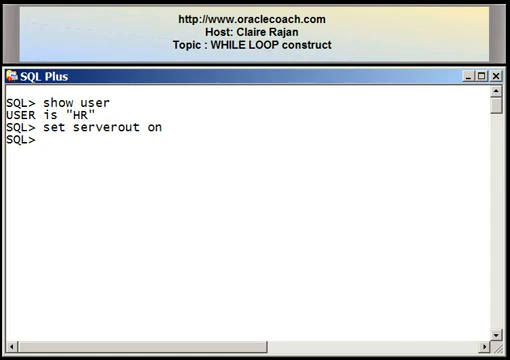
- Open a new while.sql script in Notepad with 'ed while'
text(ed while)
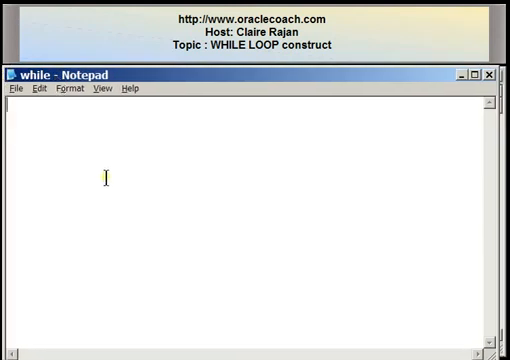
- Write 'declare', 'n1 number := 0;' and 'begin' as the script's opening lines
text(decla)
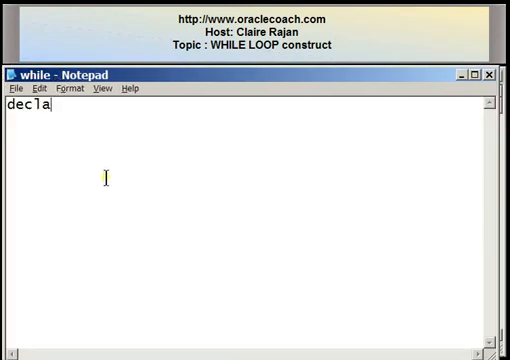
text(re)
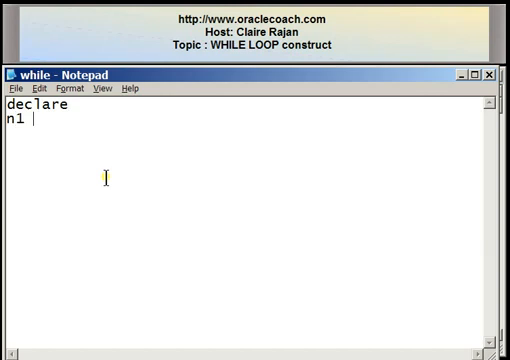
text(numb)
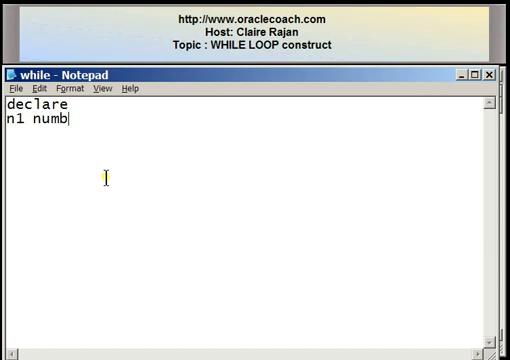
text(er :=)
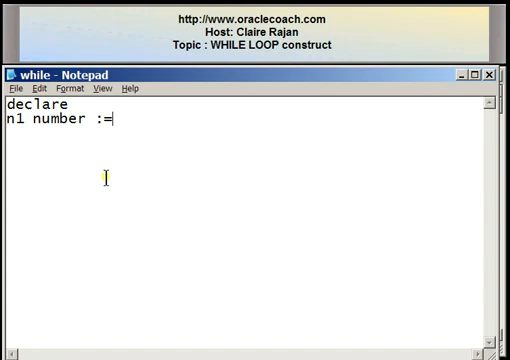
text(0;)
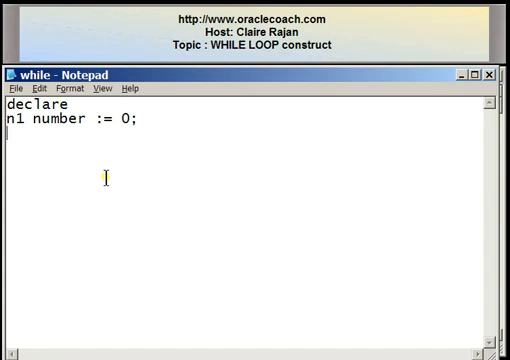
text(begin)
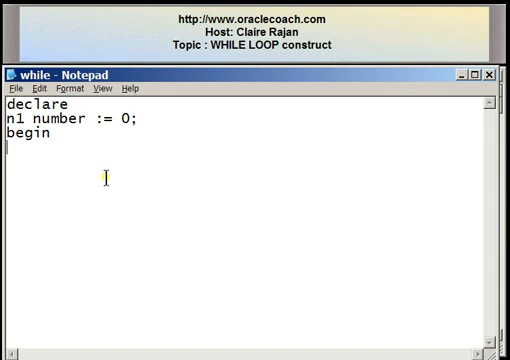
- Add the 'while (n1 <= 4)' loop header and start the dbms output call
text(while)
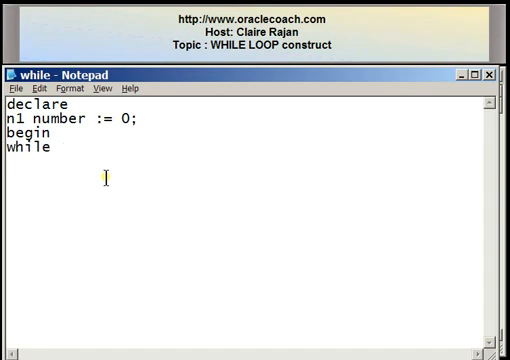
text((n1)
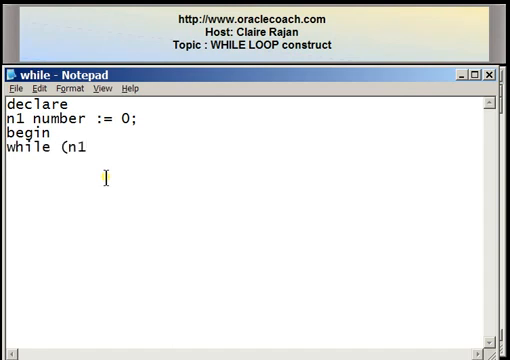
text(<=)
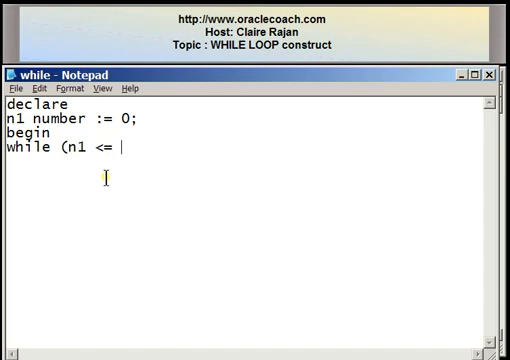
text(4)
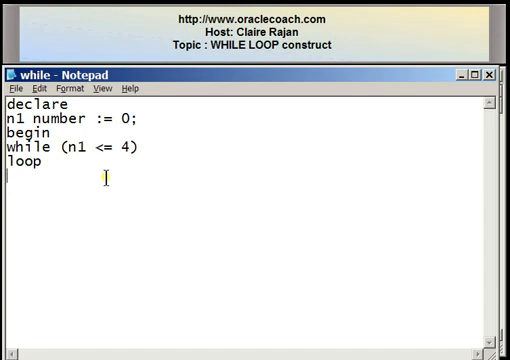
text(dbms)
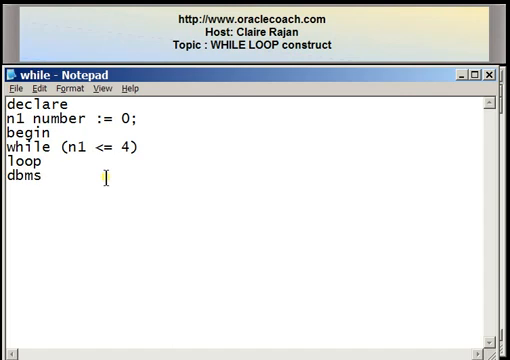
- Fill the loop body with dbms_output.put_line('hello'); and n1:=n1+1;
text(_output)
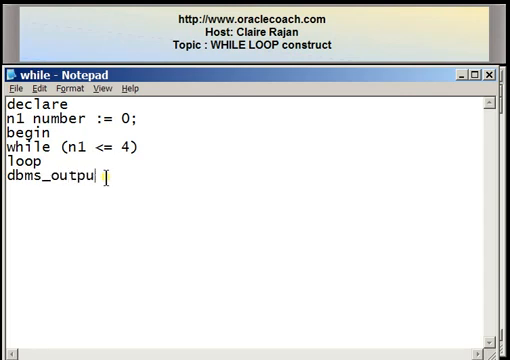
text(t.put_l)
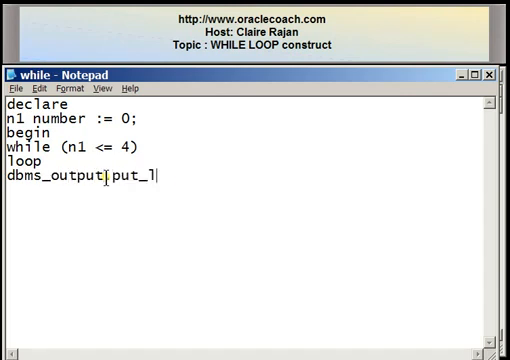
text(ine('hell)
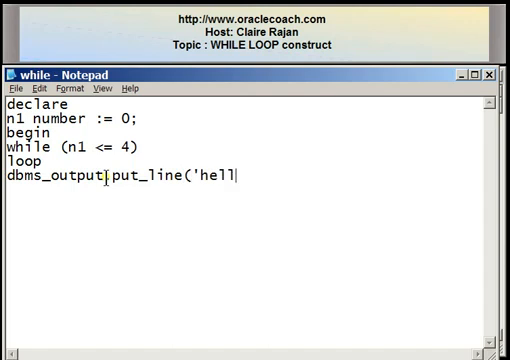
text(o');)
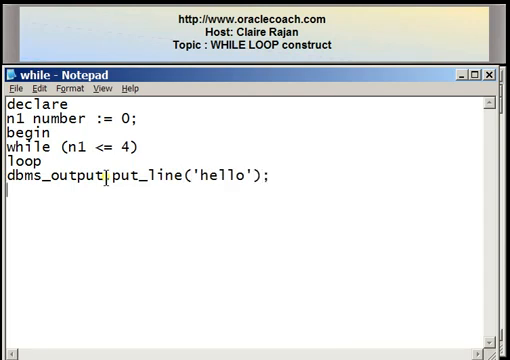
text(n1:=)
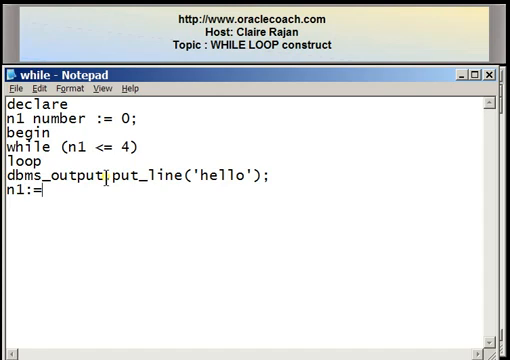
text(n1)
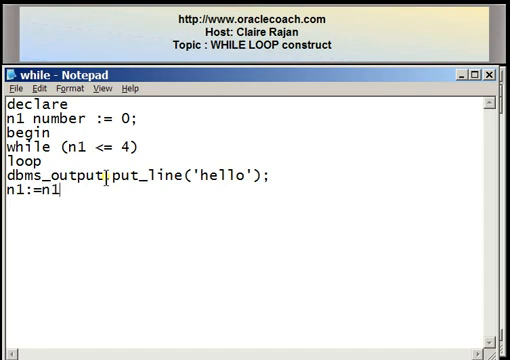
text(+1;)
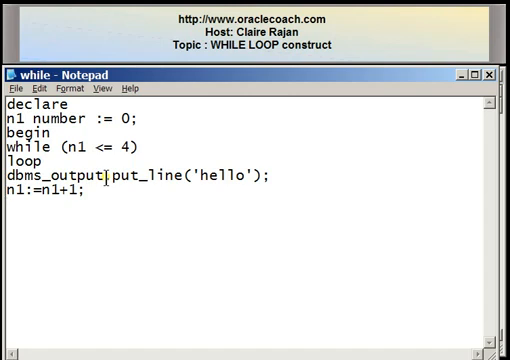
- Close the loop and block with 'end loop;' and 'end;'
text(end loop)
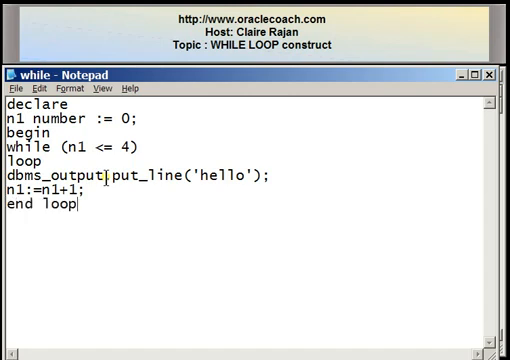
text(;)
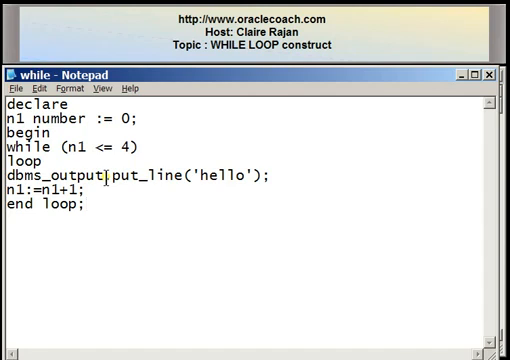
text(end;)
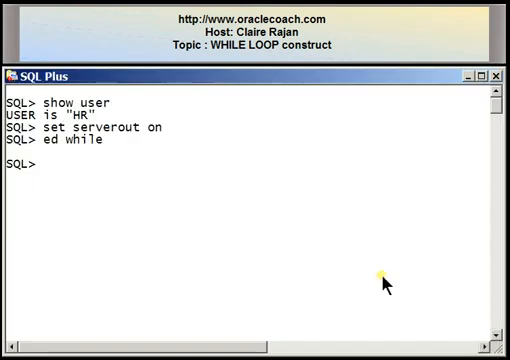
text(@)
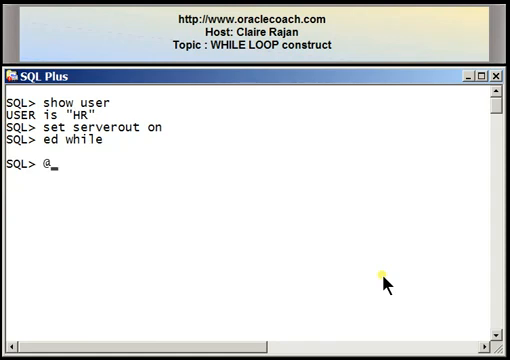
text(while)
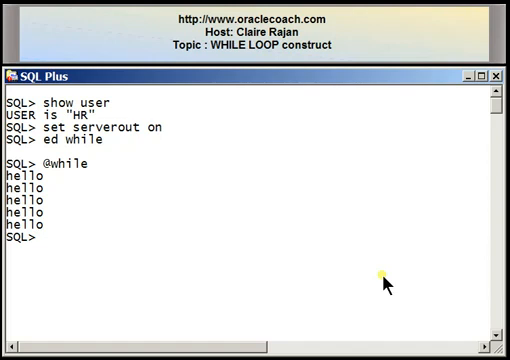
text(ed wh)
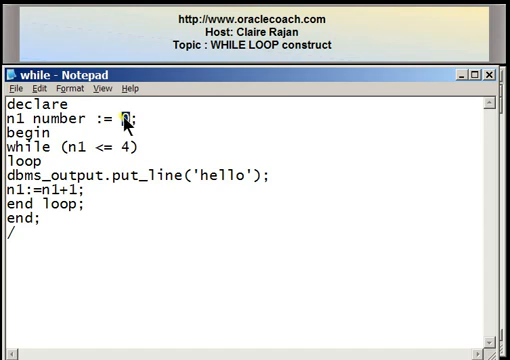
- Change n1's starting value to 6 and the loop limit to 10, then close Notepad
text(6)
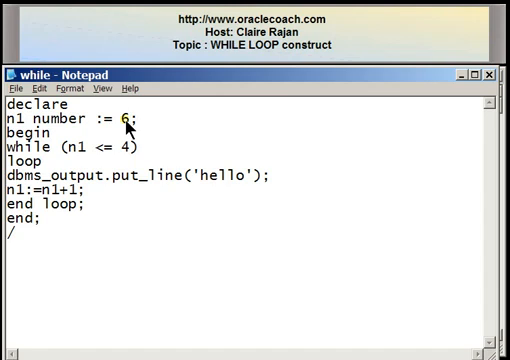
mouse_move(125, 147)
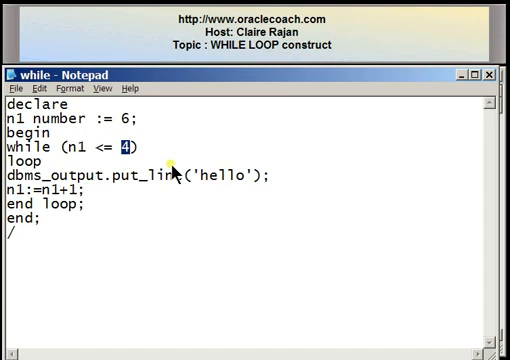
text(1)
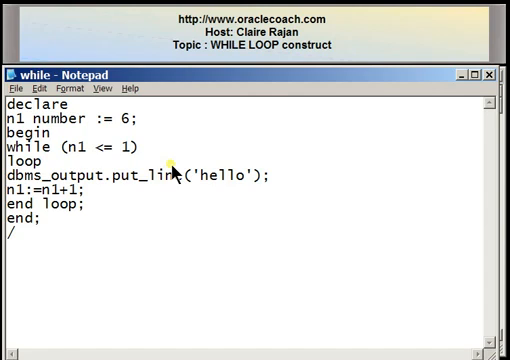
text(0)
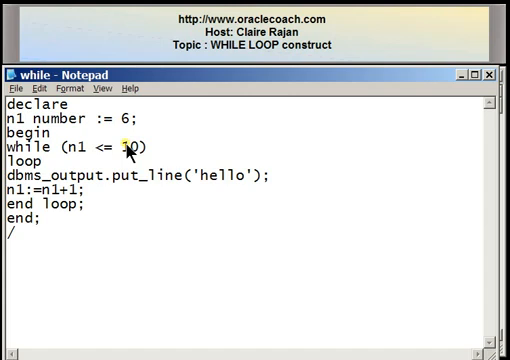
click(20, 87)
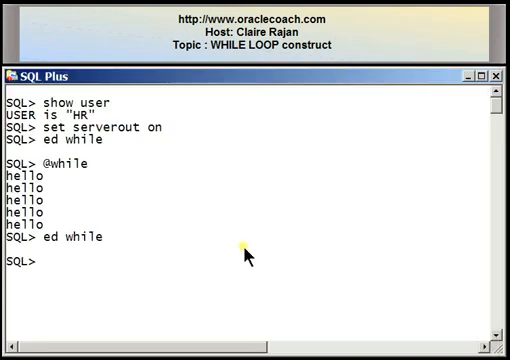
text(clear scree)
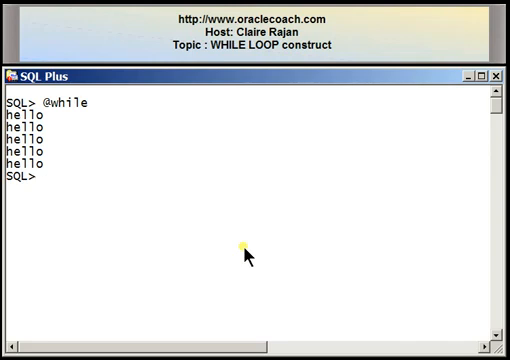
text(clear sc)
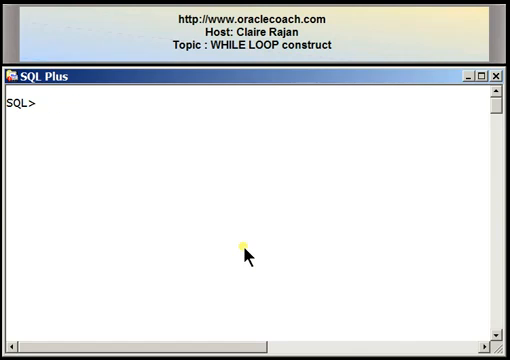
text(@sum)
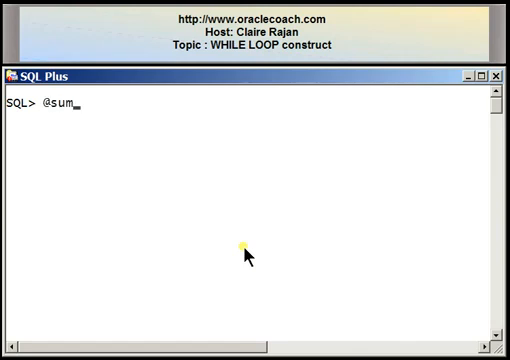
text(5)
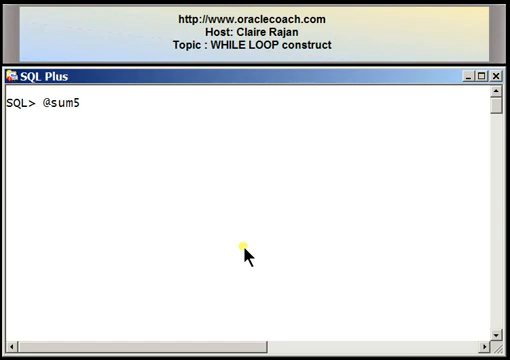
key(enter)
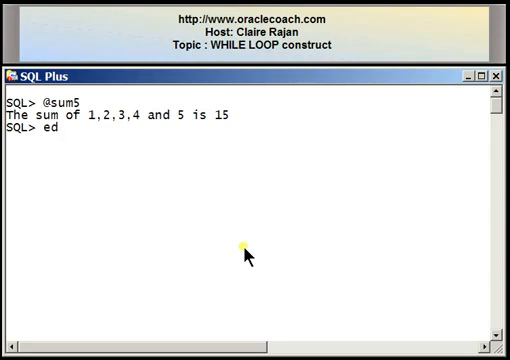
text(sum5)
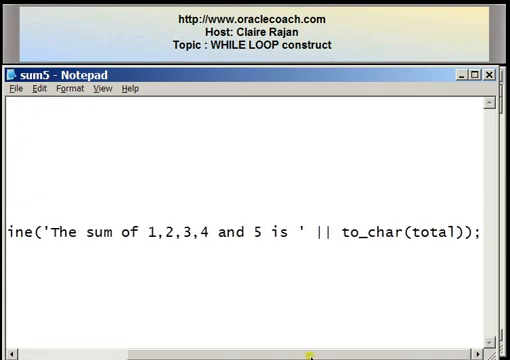
mouse_move(396, 247)
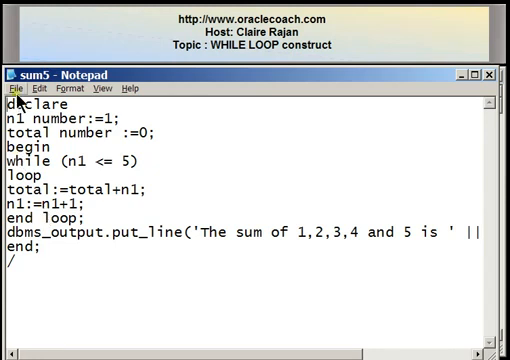
- Save the sum5 script through Notepad's File menu
click(14, 87)
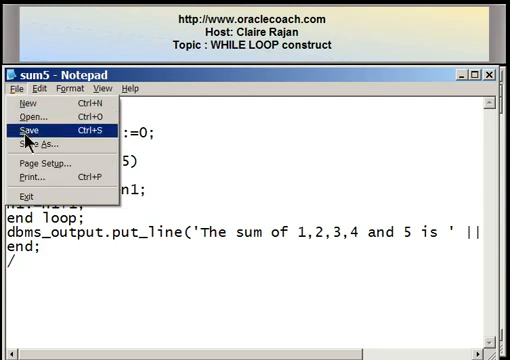
click(35, 130)
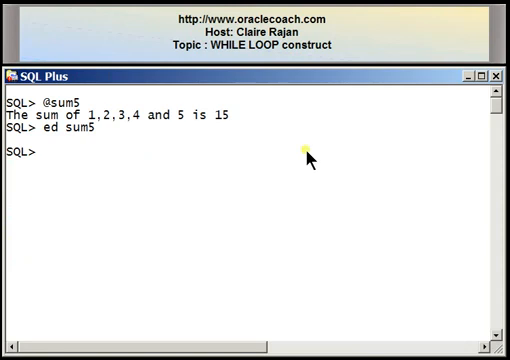
mouse_move(405, 125)
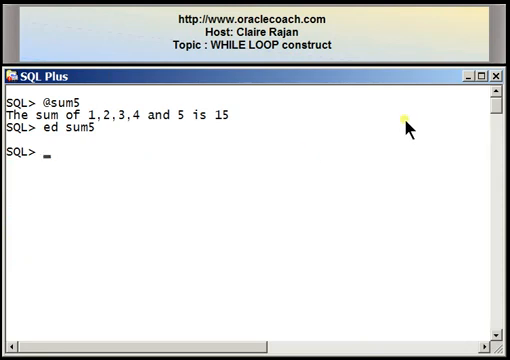